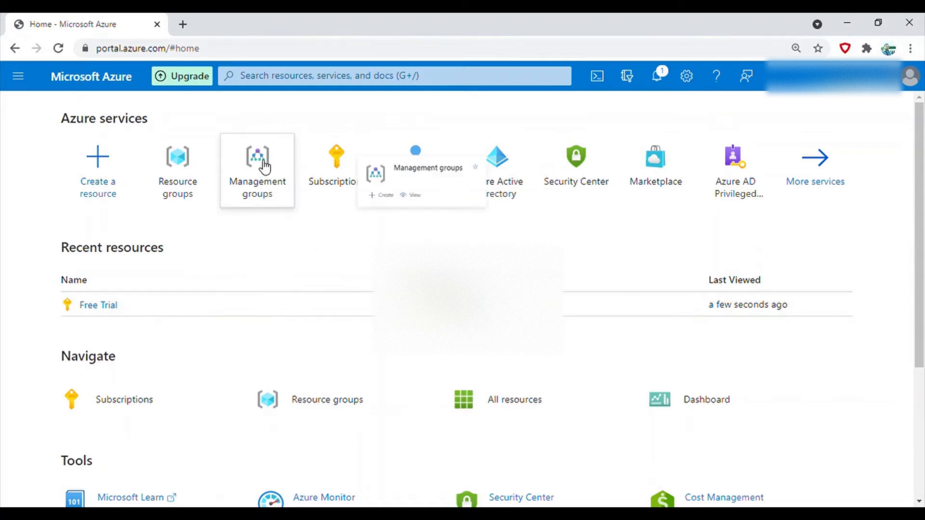
Go to the Management groups overview listing the Tenant Root Group and its Free Trial subscription.
click(257, 171)
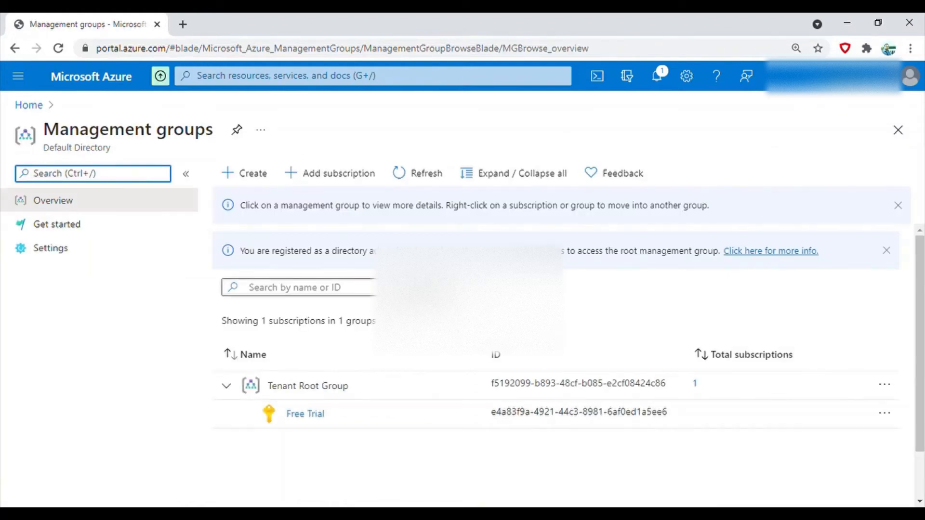
mouse_move(400, 243)
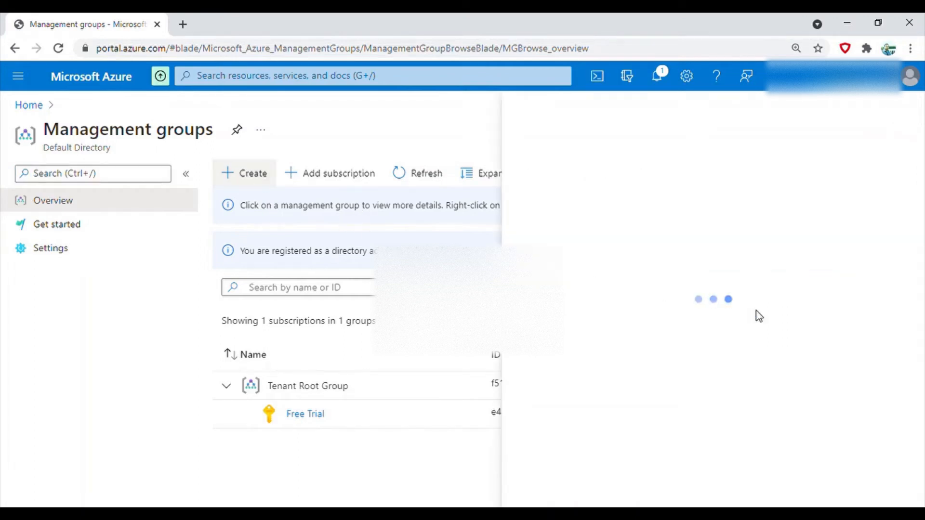
Create a new management group with ID Marketing and submit it.
click(244, 172)
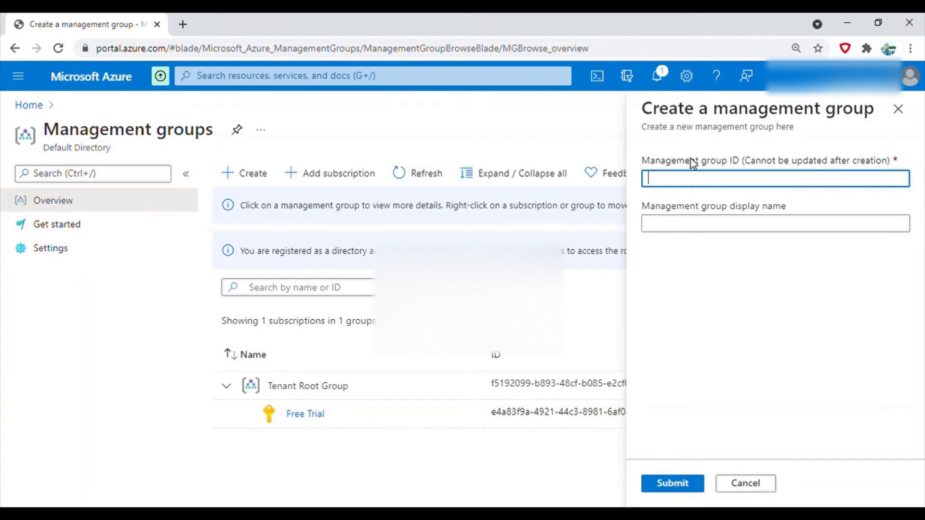
text(Man)
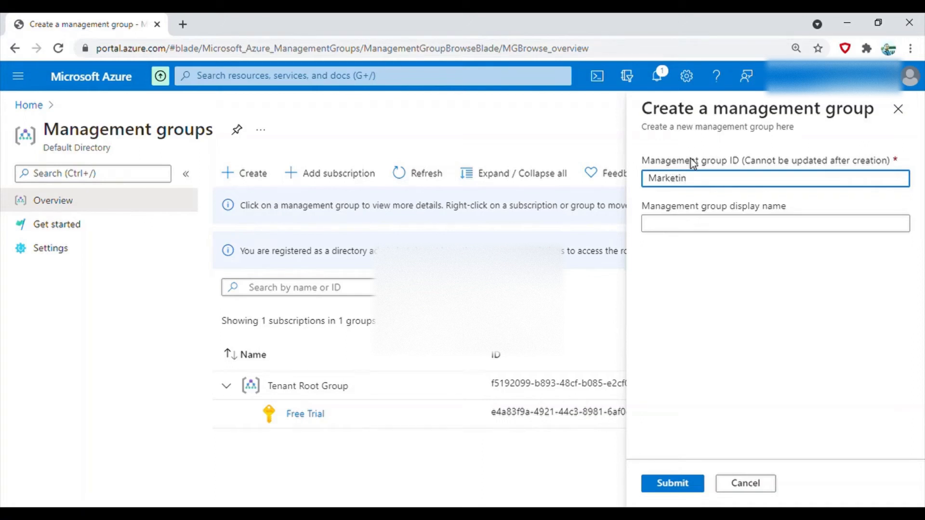
text(g)
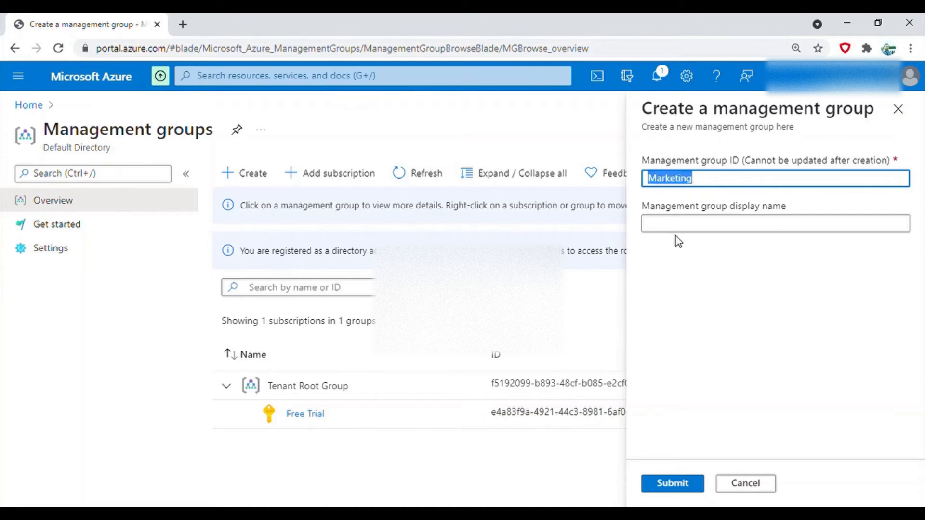
click(672, 483)
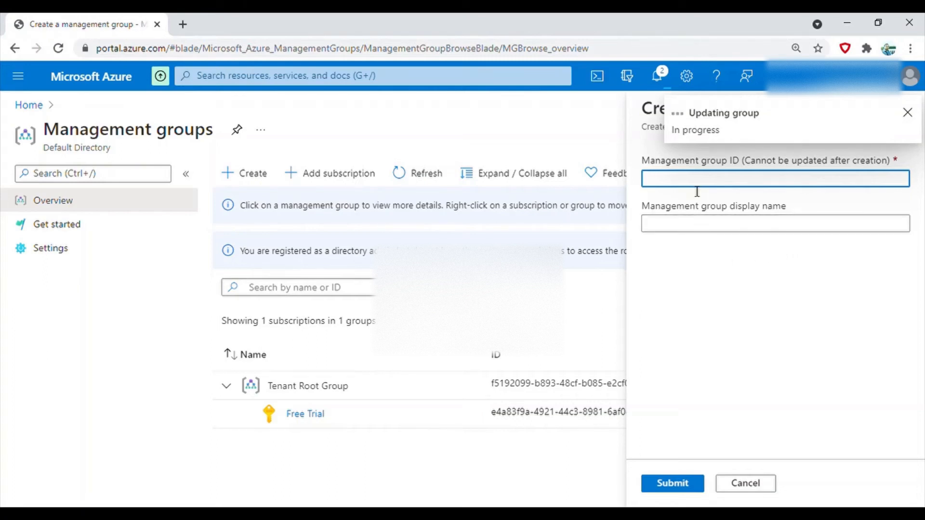
Create a management group with ID HR and display name Human Resources and submit it.
text(Human Resources)
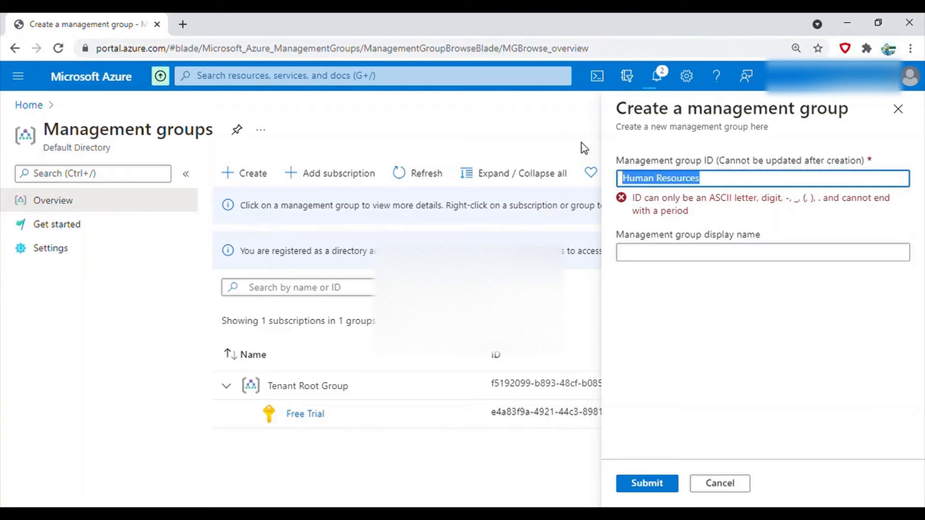
text(HR)
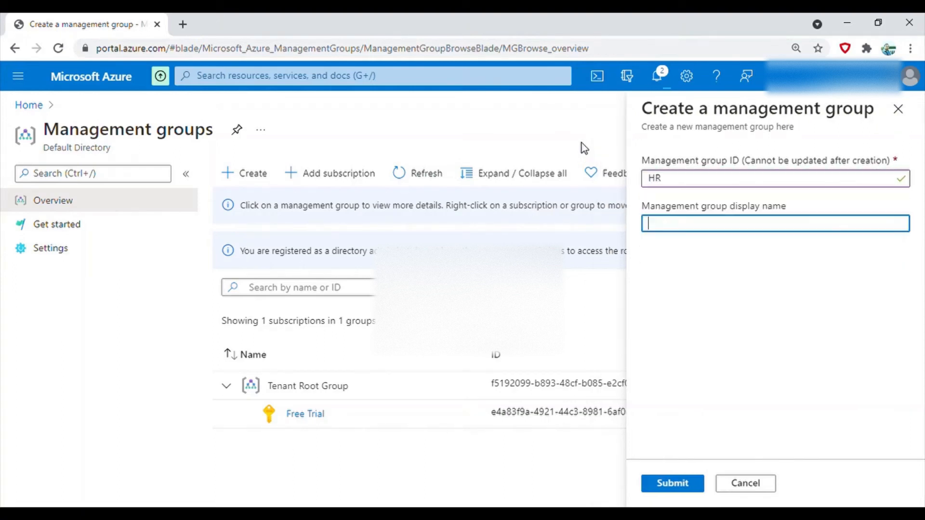
text(Human Resources)
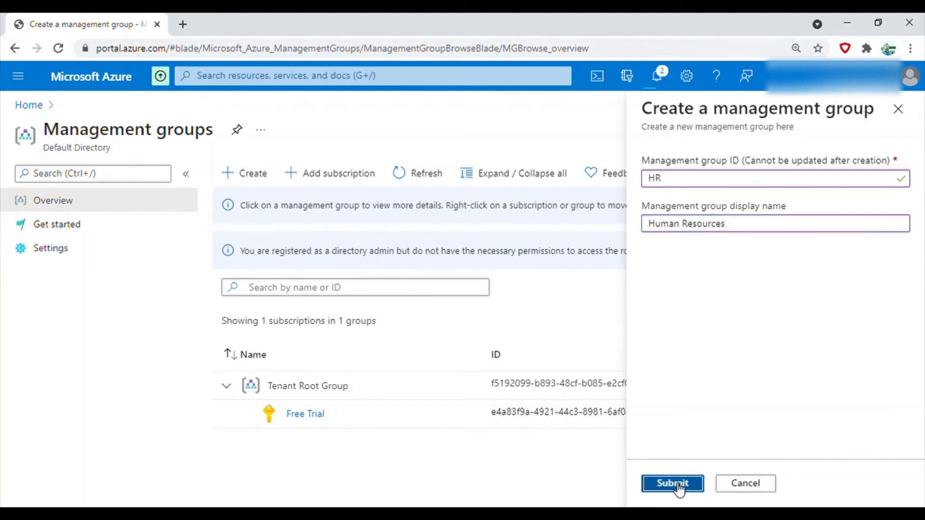
click(671, 483)
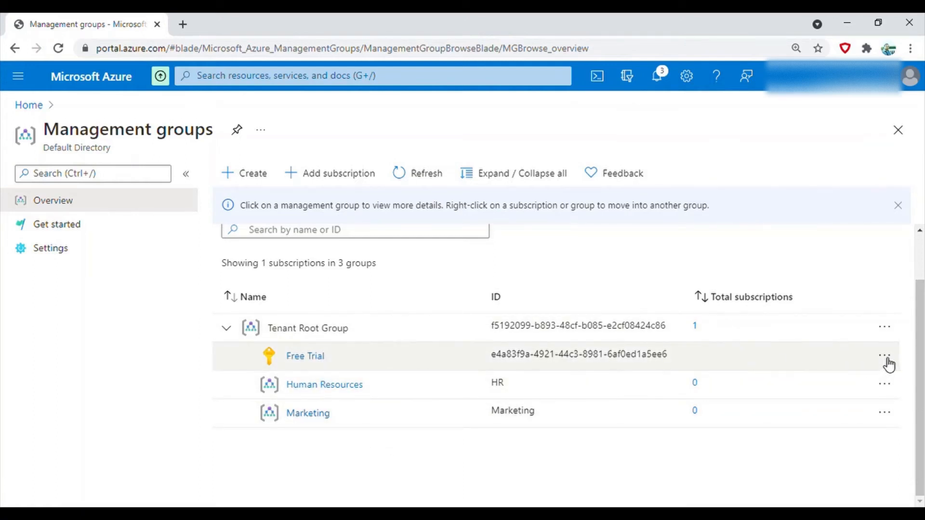
Move the Free Trial subscription under the Human Resources (HR) management group.
click(884, 355)
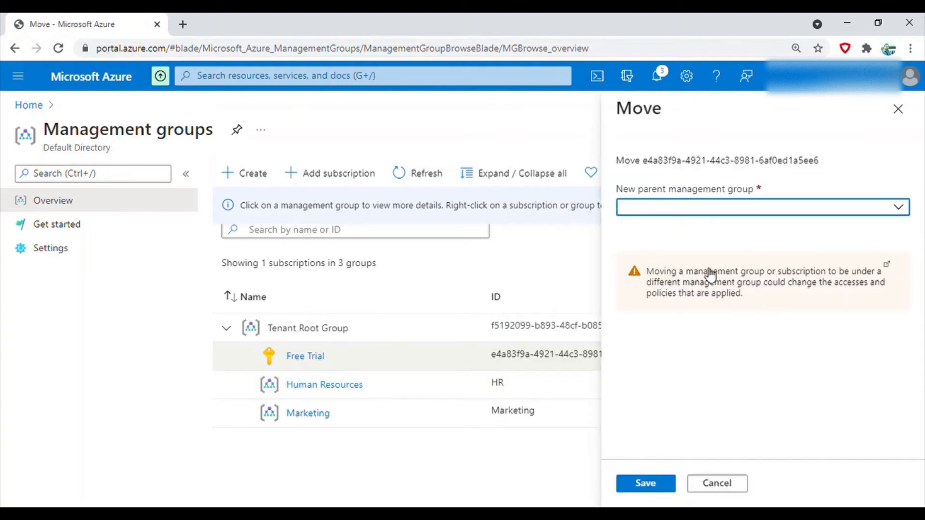
click(762, 207)
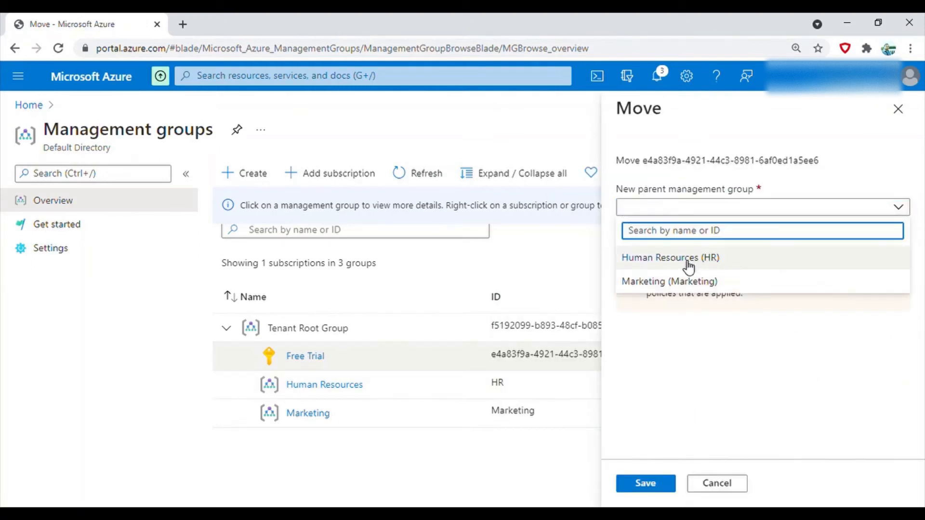
click(645, 483)
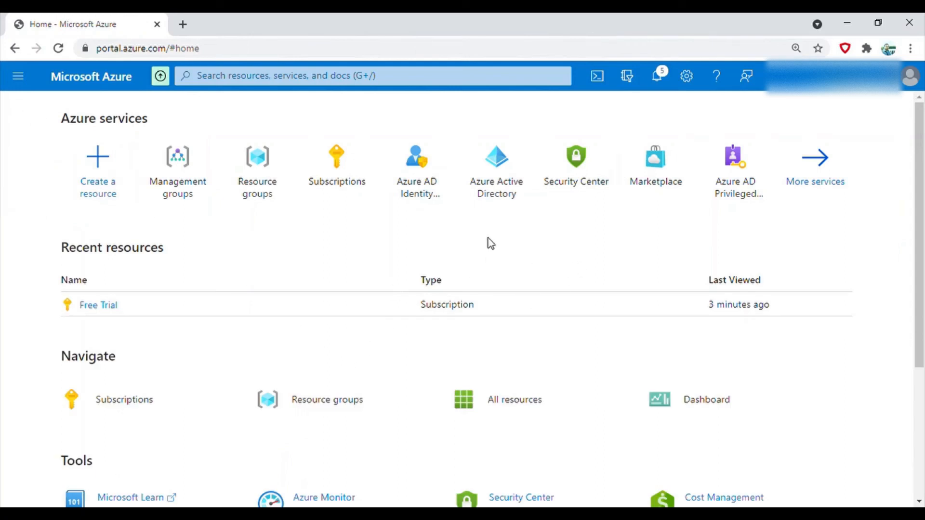
Confirm Free Trial now sits under Human Resources in Management groups, then go back to Home.
click(656, 75)
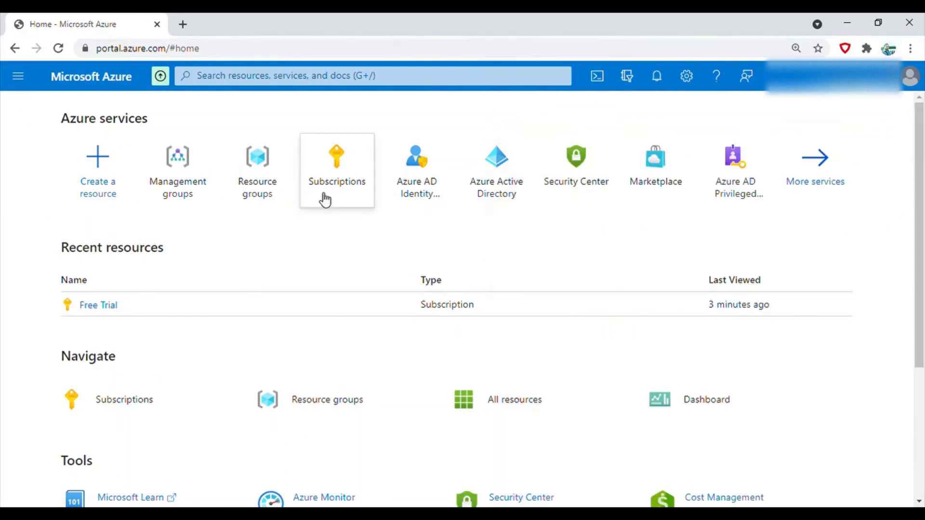
click(177, 171)
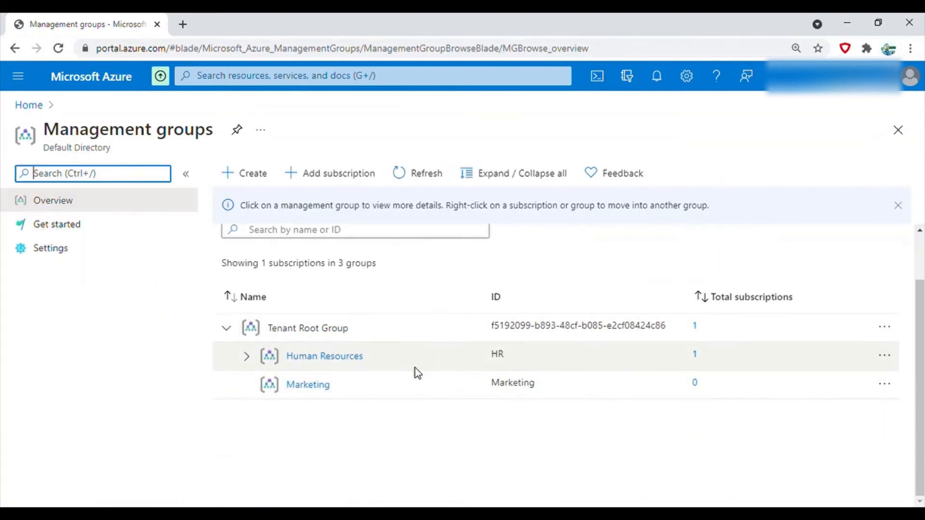
click(246, 355)
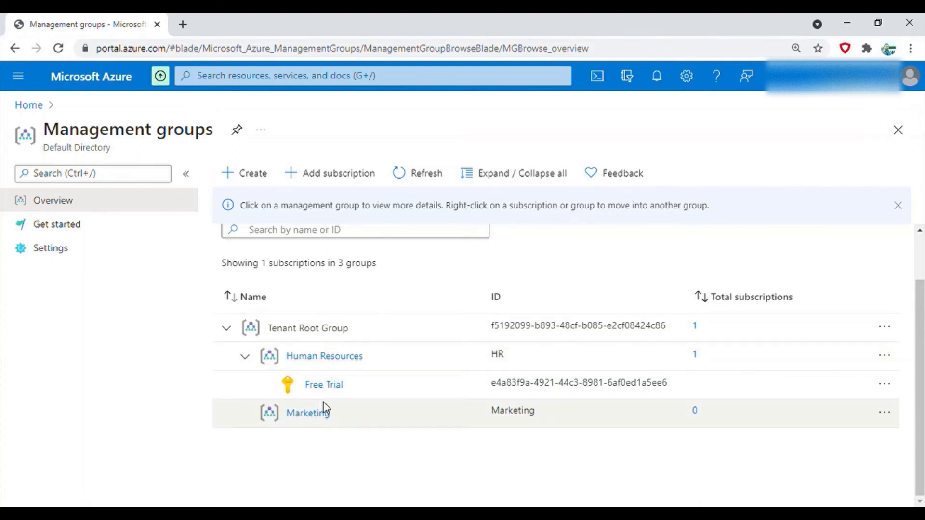
mouse_move(384, 365)
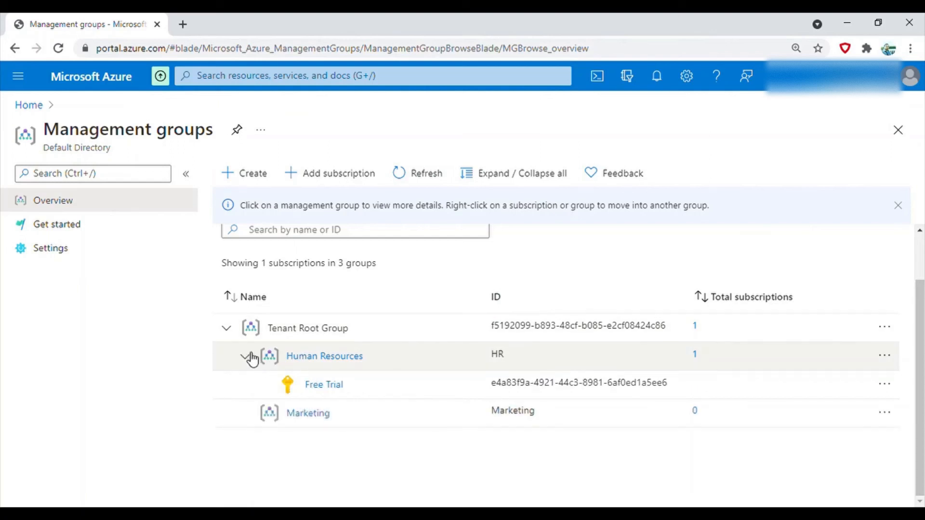
click(248, 356)
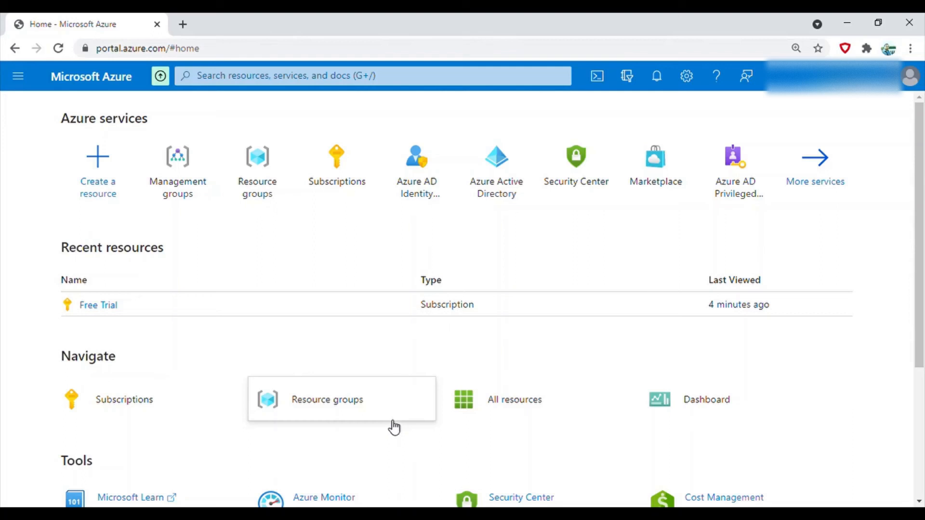
mouse_move(214, 242)
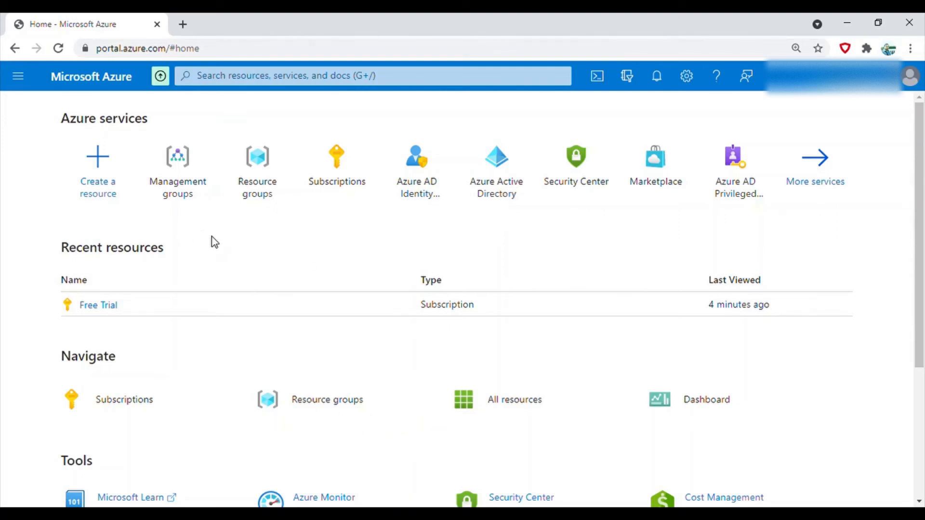
mouse_move(257, 164)
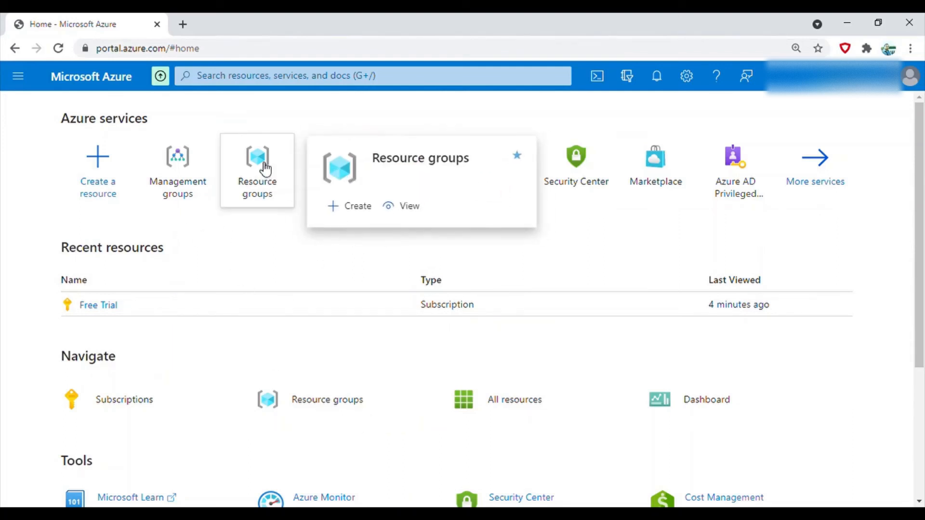
Start a new resource group from the empty Resource groups list under the Free Trial subscription.
click(257, 172)
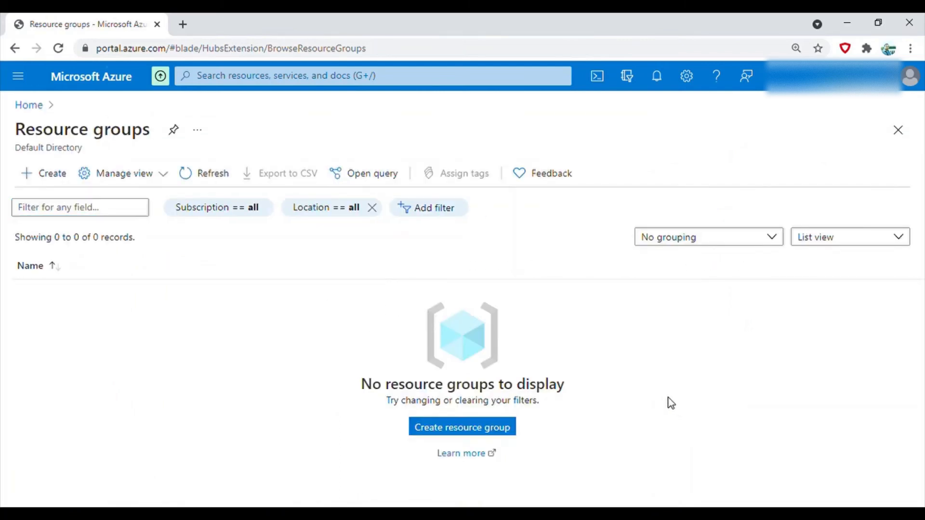
click(462, 427)
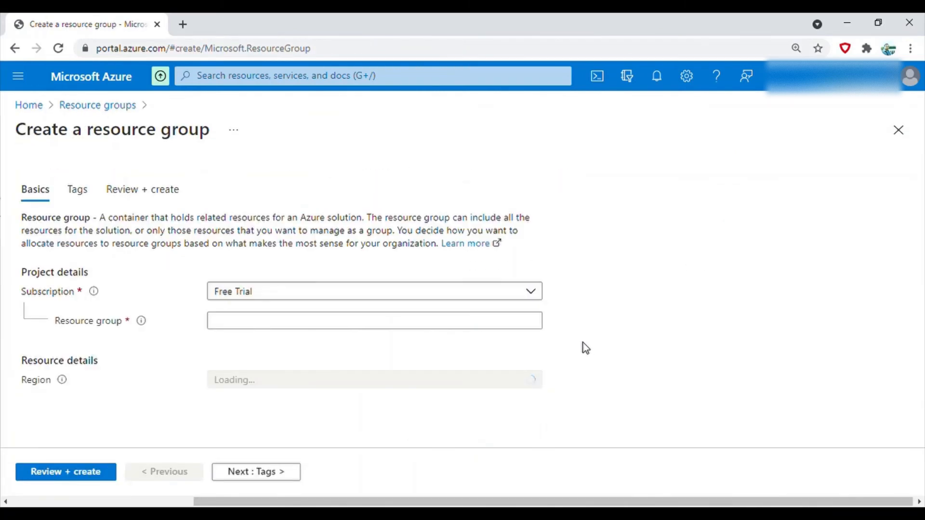
Name the resource group hr-rg (after a marketing-rg draft), review and create it in East US.
text(m)
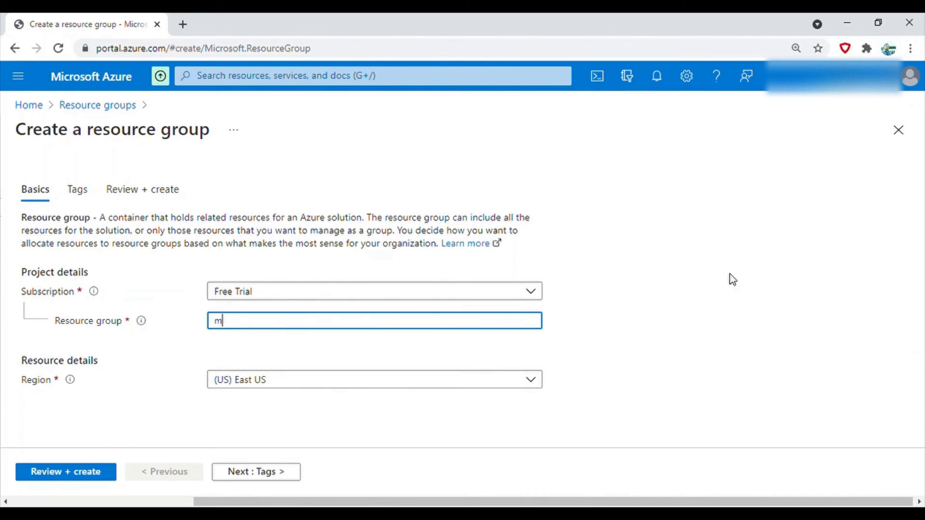
text(arketing-)
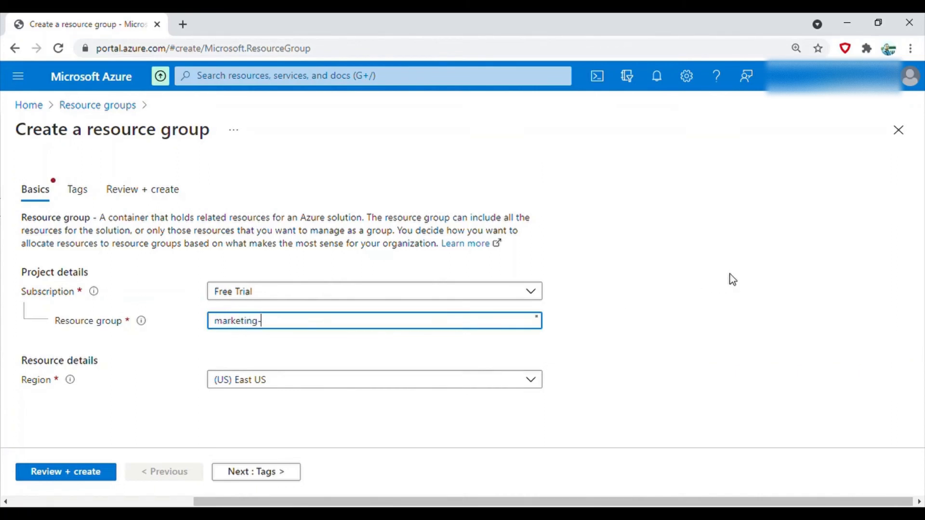
text(rg)
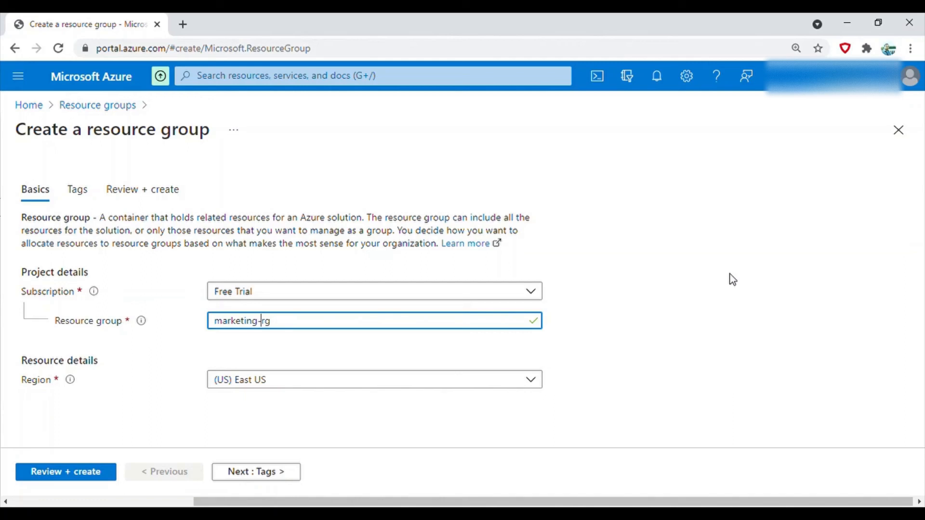
text(hr-rg)
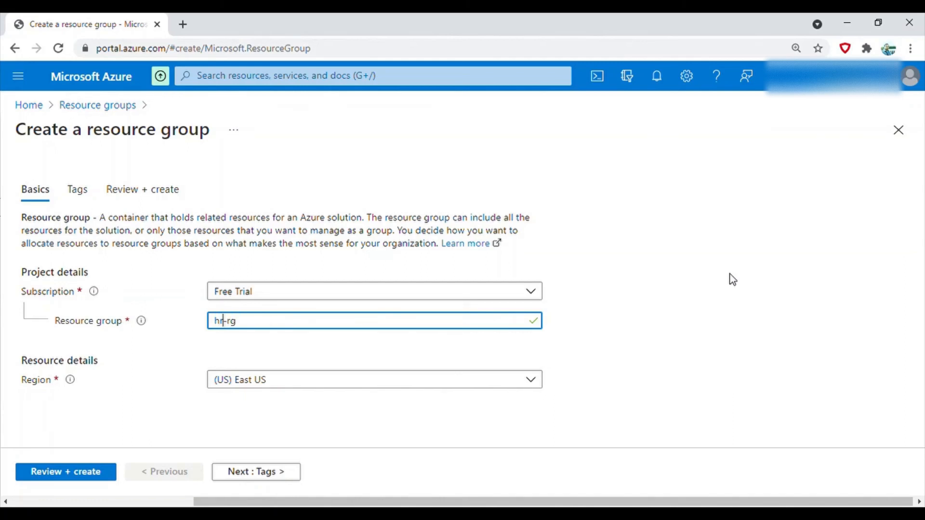
click(65, 471)
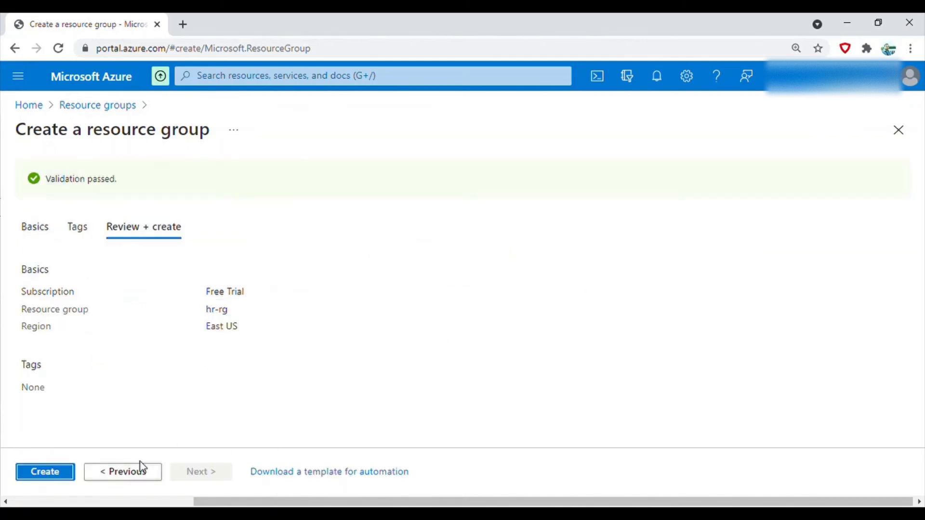
click(45, 471)
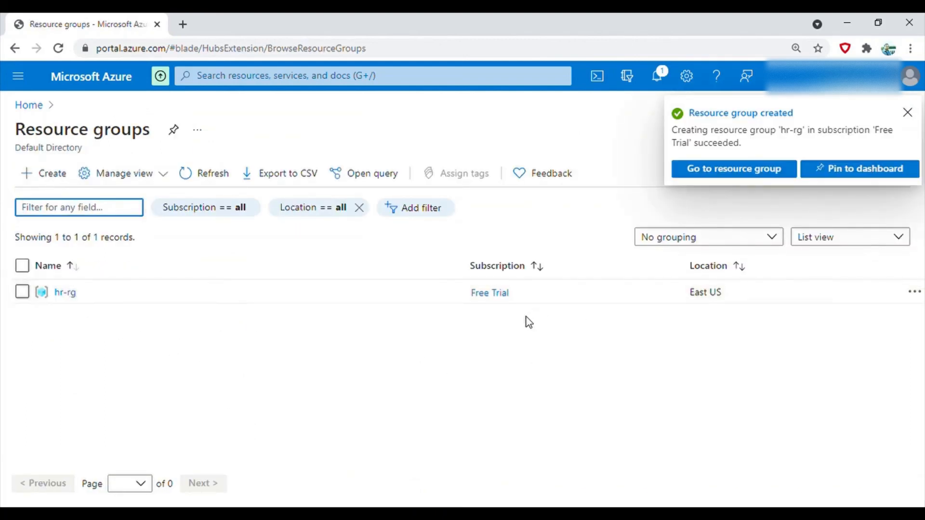
Close the 'Resource group created' notification and review the hr-rg entry in the list.
click(907, 113)
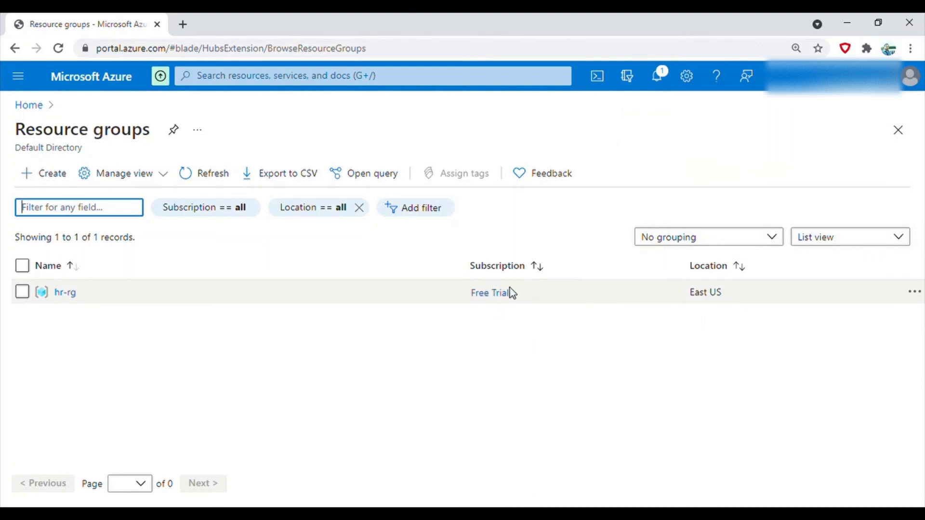
mouse_move(549, 290)
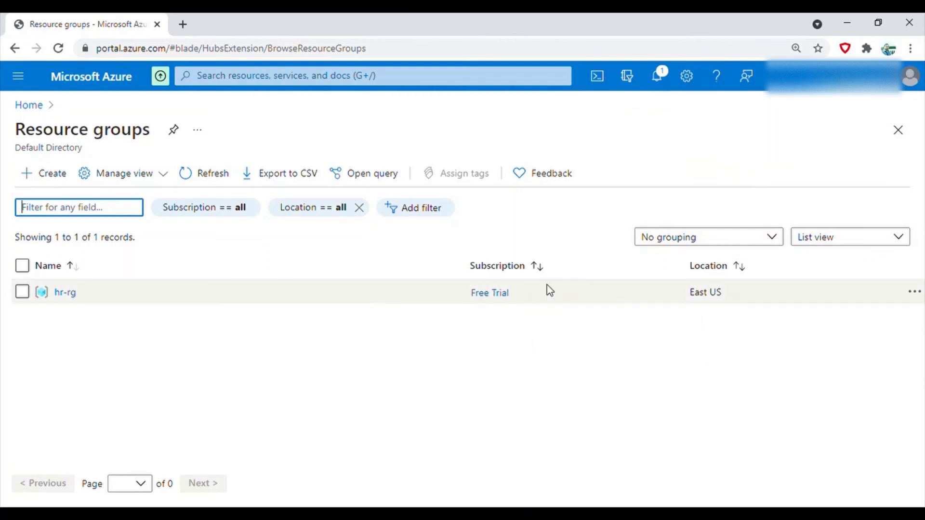
mouse_move(490, 293)
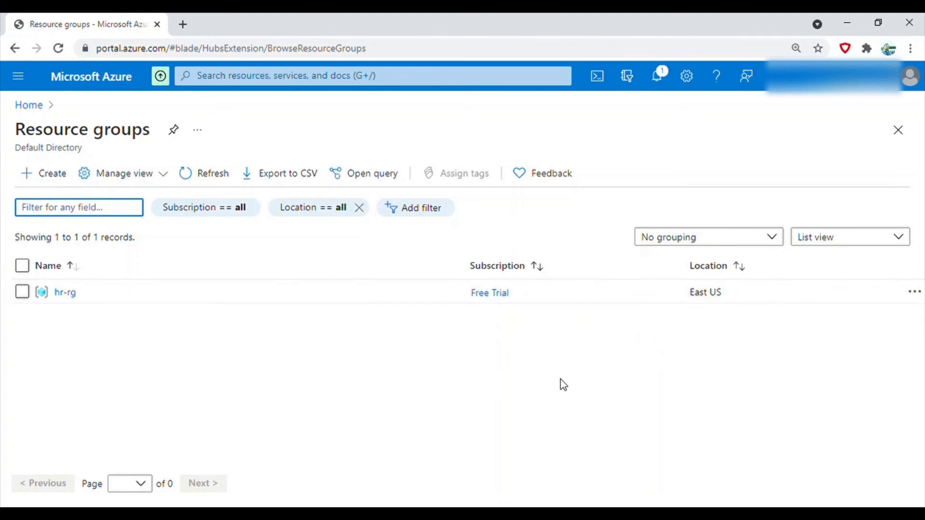
mouse_move(556, 342)
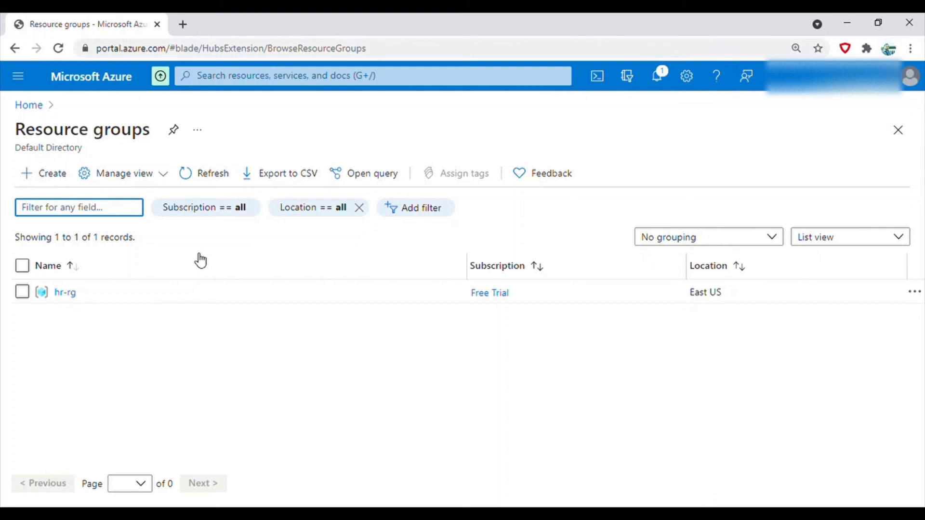
click(79, 208)
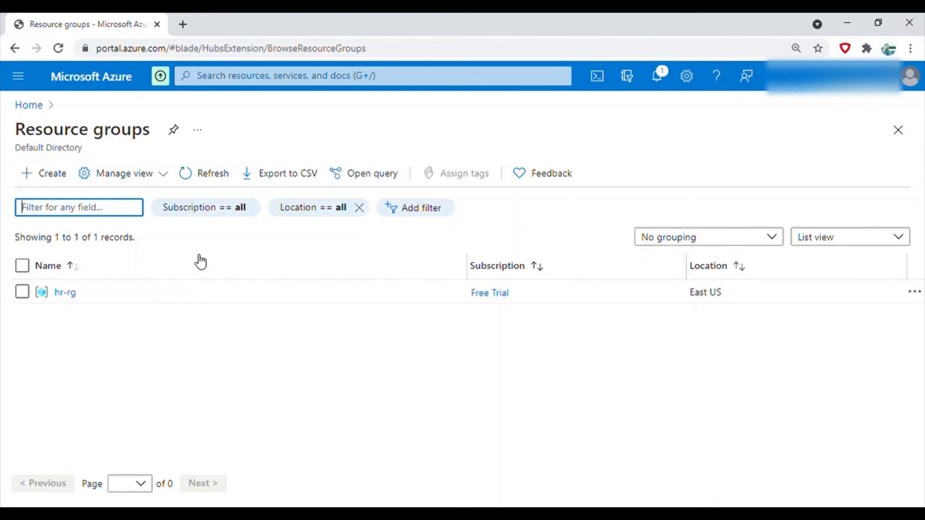